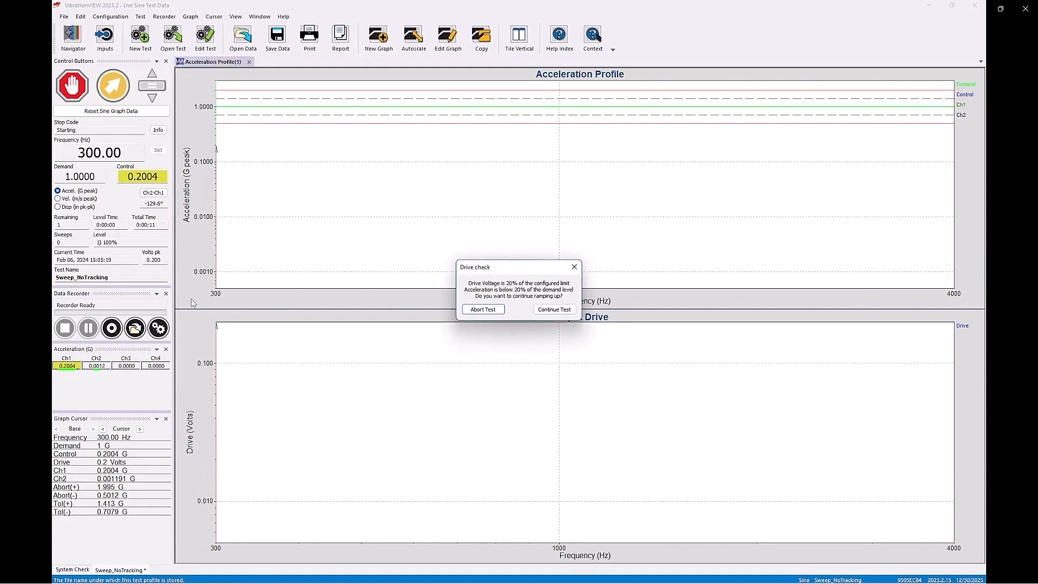
Continue past the low-drive check and let the 300–4000 Hz sweep run to completion.
{"action": "left_click", "coordinate": [553, 309]}
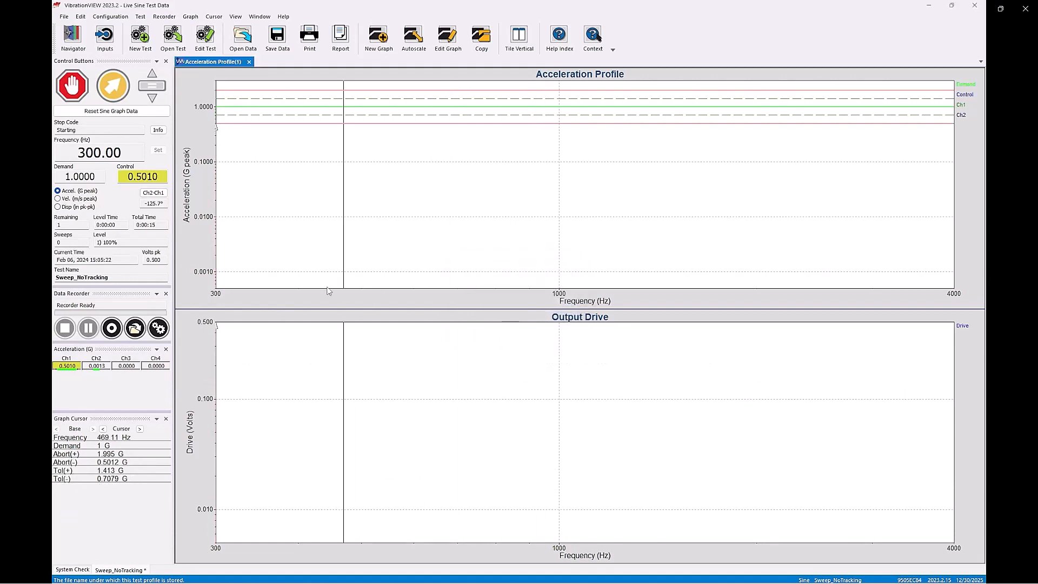
{"action": "left_click", "coordinate": [112, 87]}
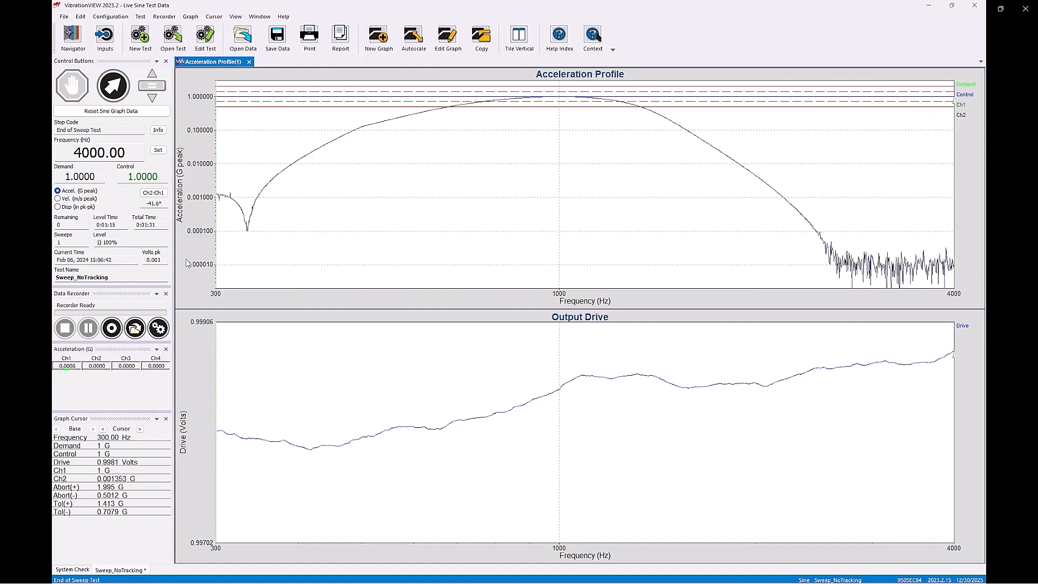
Set the sine test's input filter to 20% fractional bandwidth and 20 Hz maximum bandwidth in Advanced Parameters.
{"action": "left_click", "coordinate": [205, 35]}
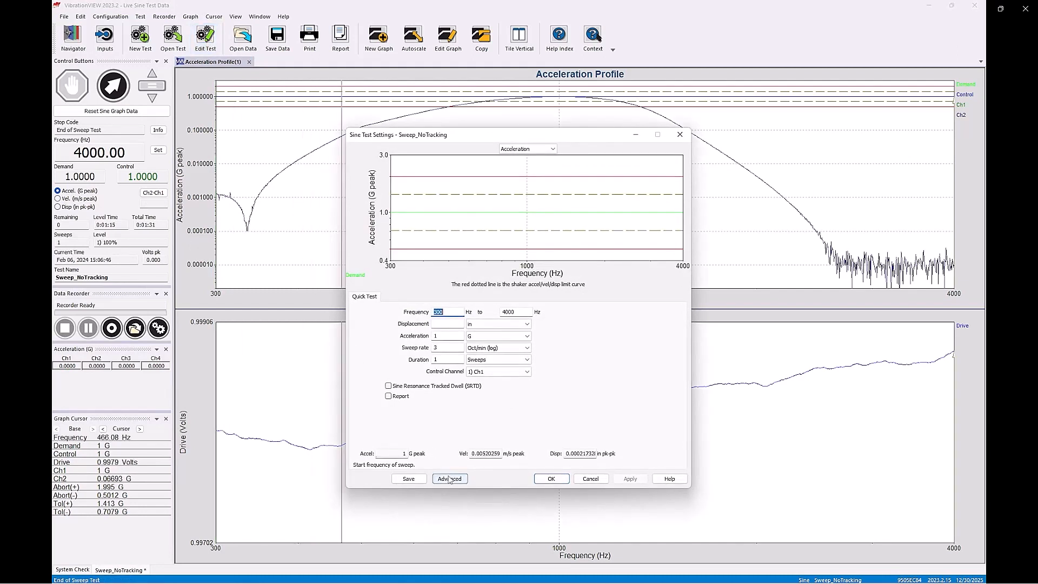
{"action": "left_click", "coordinate": [448, 478]}
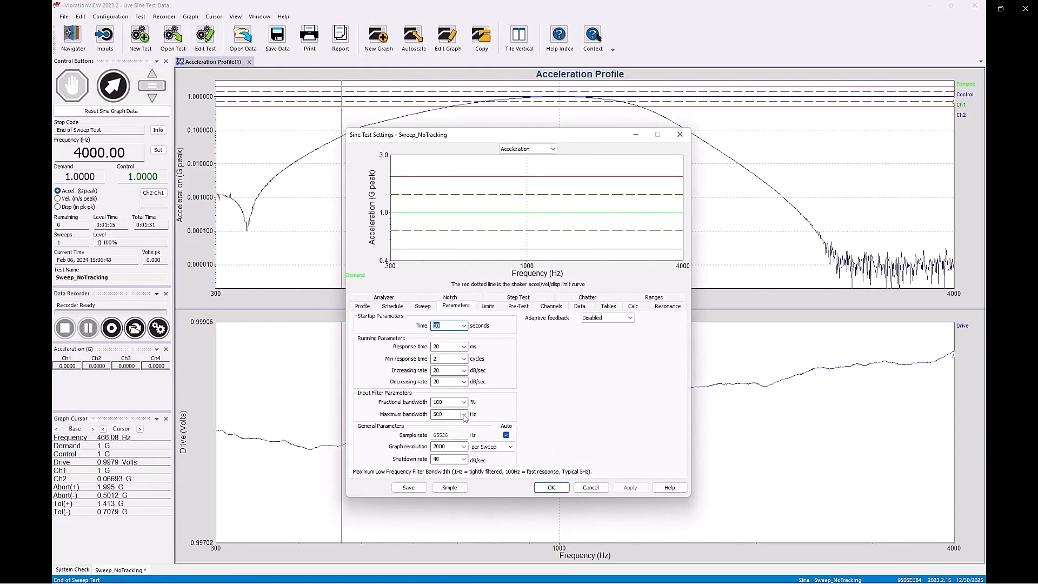
{"action": "left_click", "coordinate": [464, 403]}
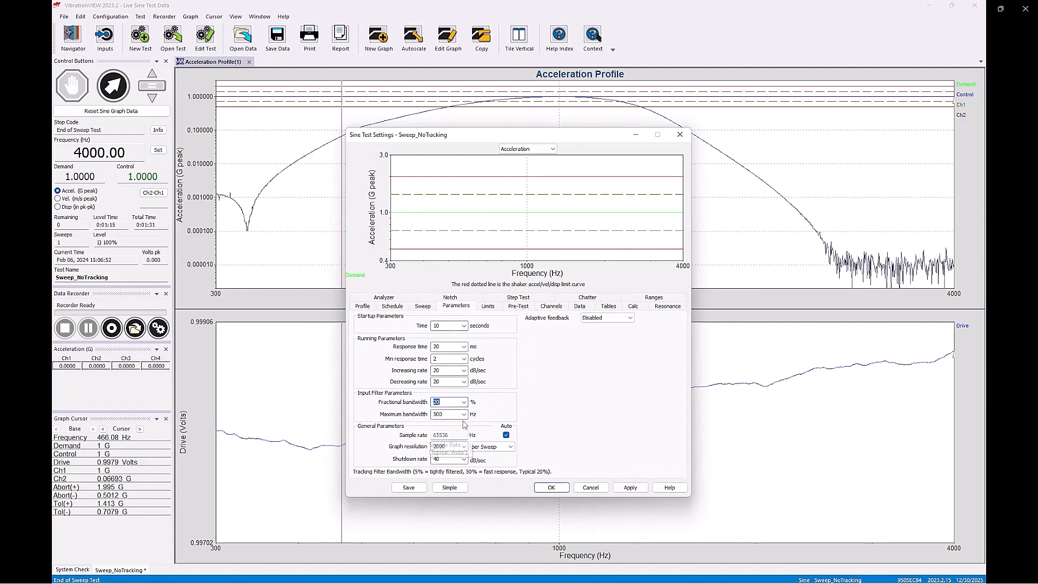
{"action": "left_click", "coordinate": [463, 415]}
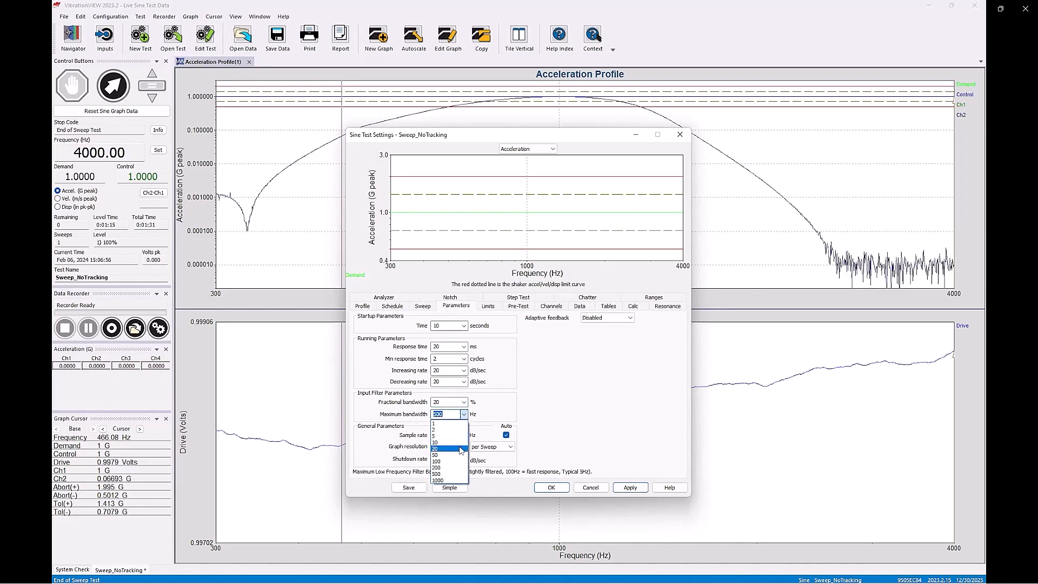
{"action": "left_click", "coordinate": [437, 449]}
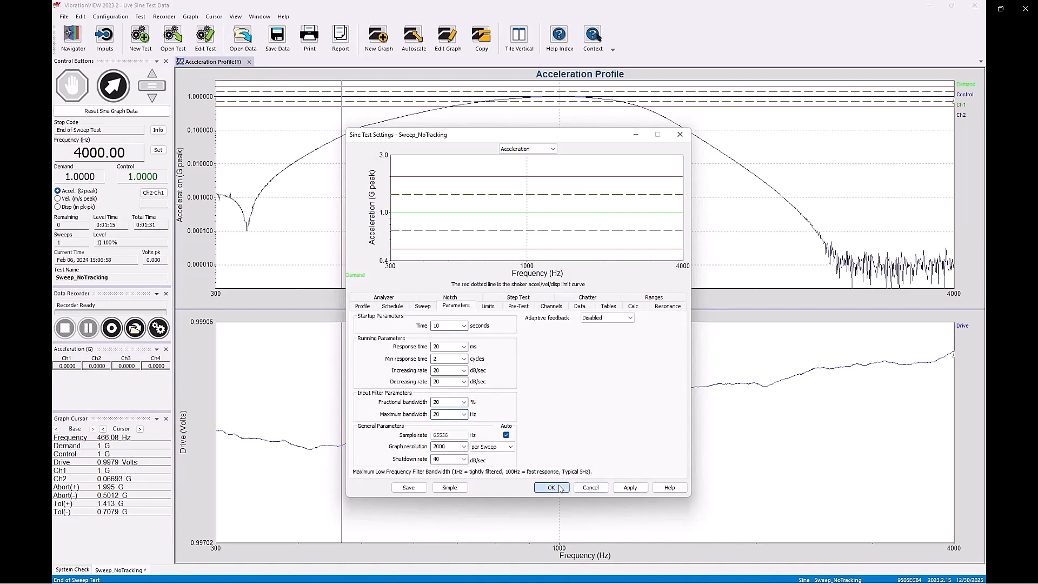
{"action": "left_click", "coordinate": [551, 487]}
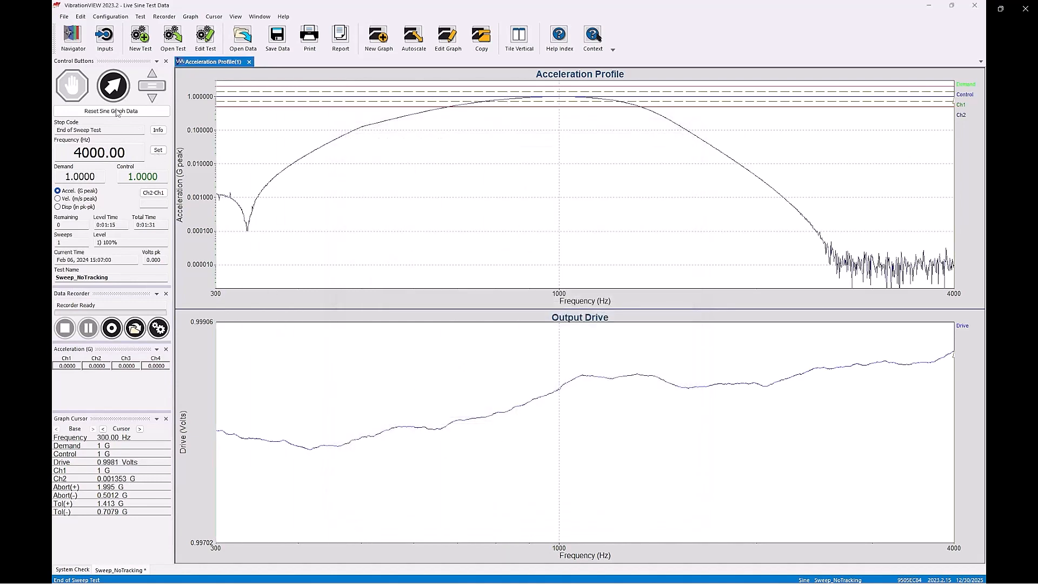
Rerun the sine sweep with the new tracking filter, continuing past the low-drive check.
{"action": "left_click", "coordinate": [112, 86]}
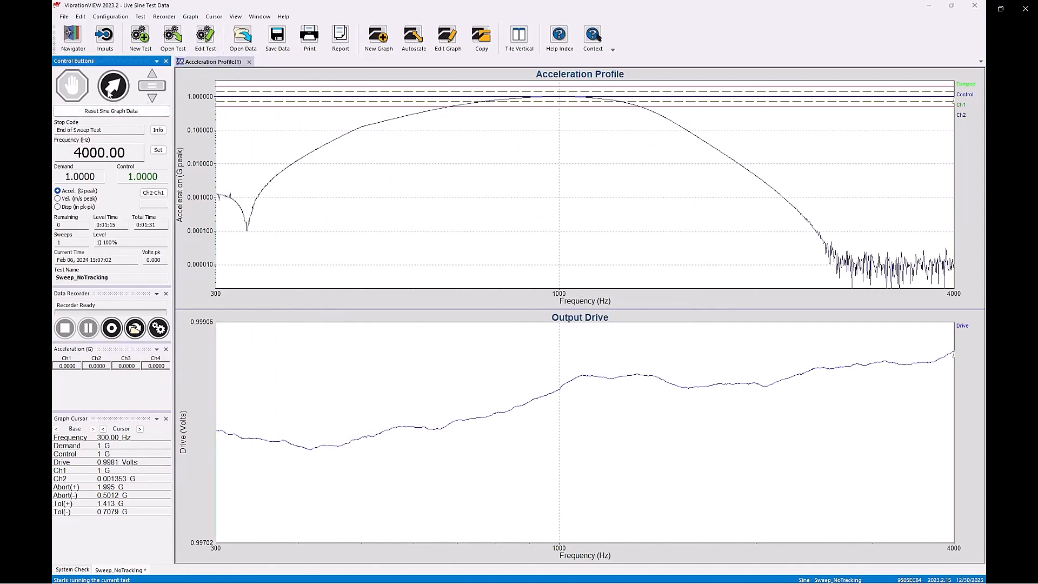
{"action": "left_click", "coordinate": [112, 87]}
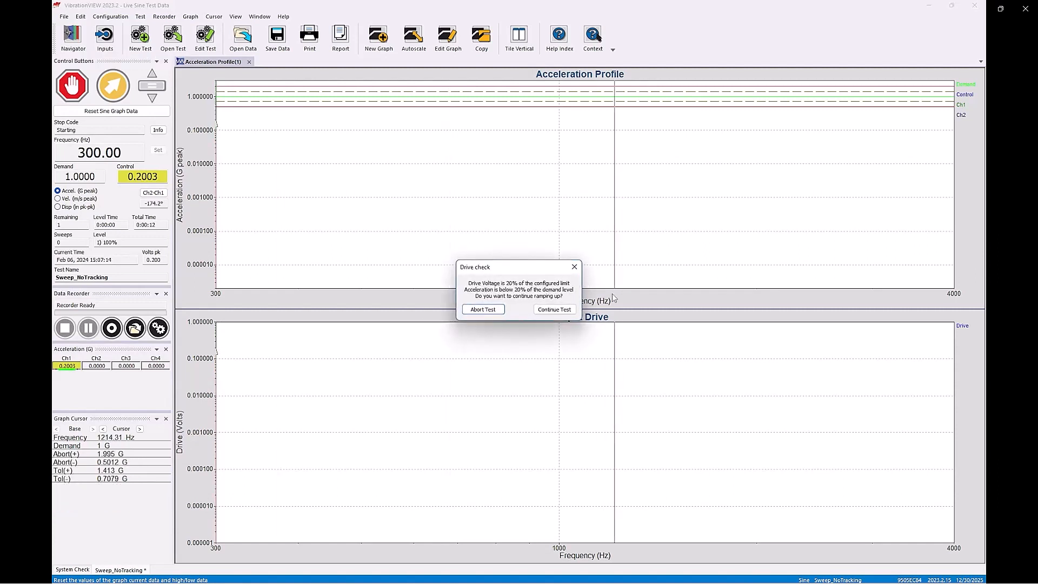
{"action": "left_click", "coordinate": [554, 310]}
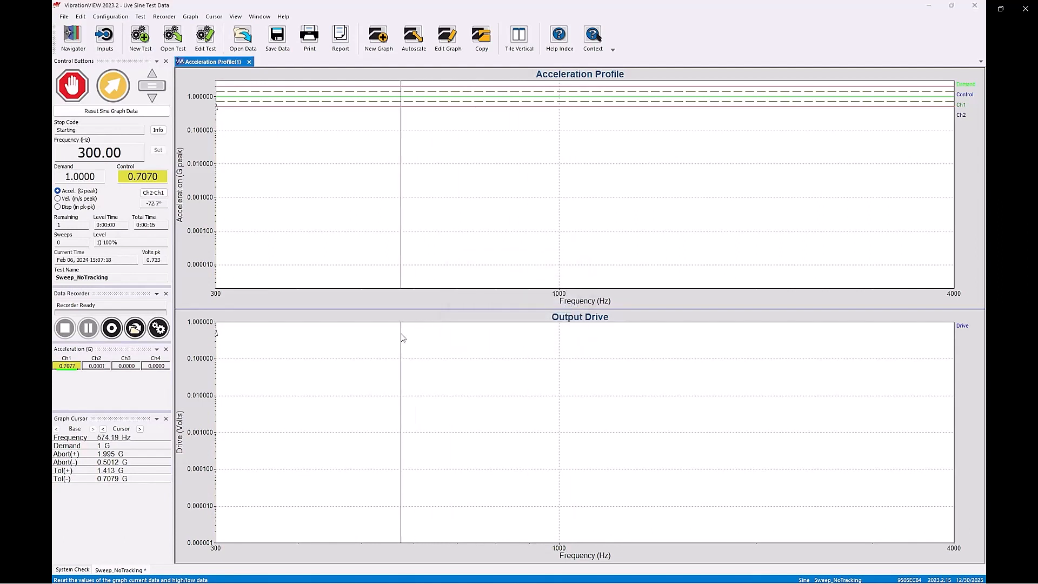
{"action": "left_click", "coordinate": [113, 86]}
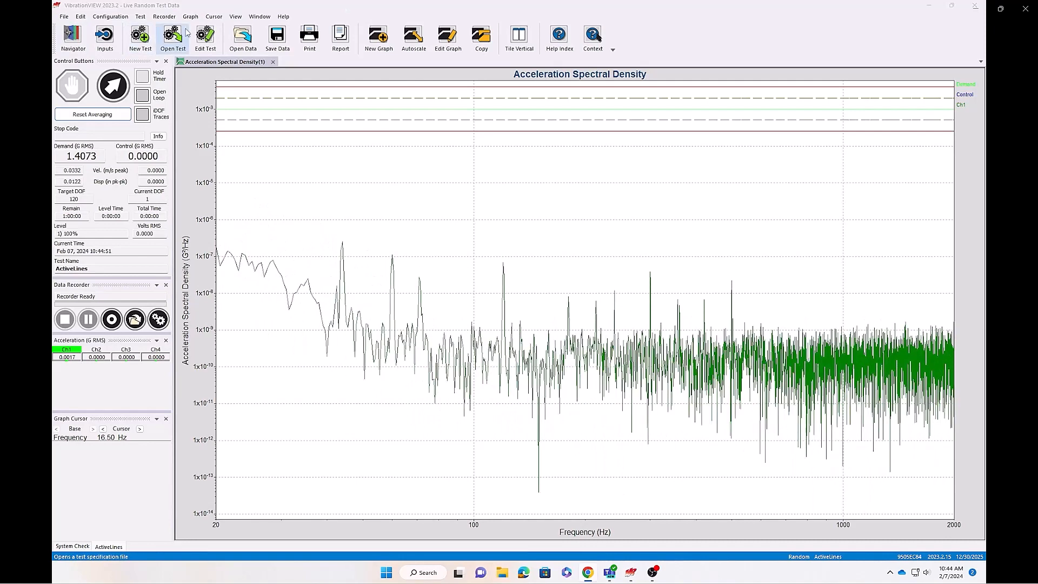
Review the random test settings, then turn off 'Show only active lines' in Graph Settings.
{"action": "left_click", "coordinate": [206, 38]}
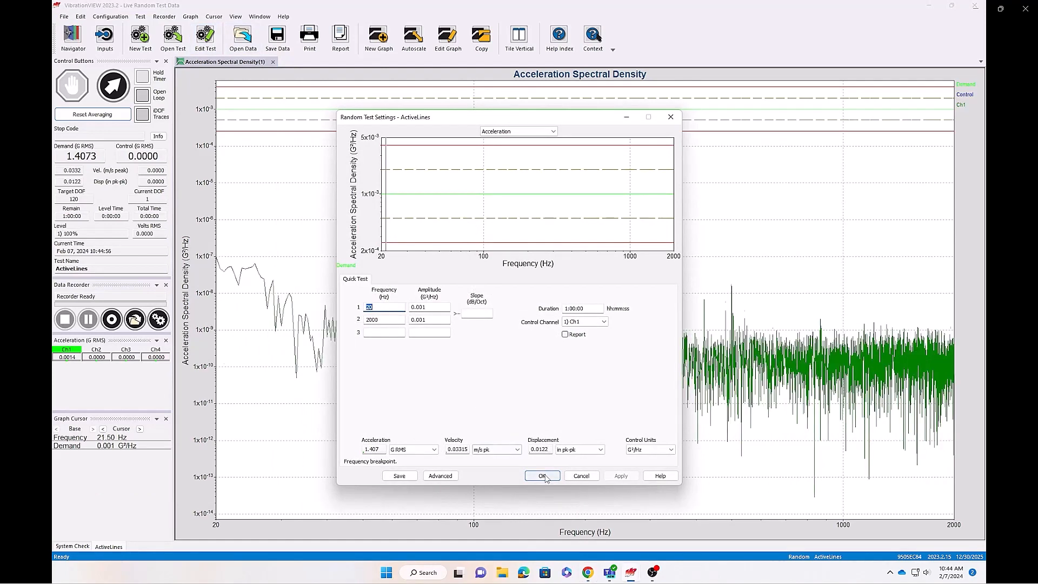
{"action": "left_click", "coordinate": [542, 475]}
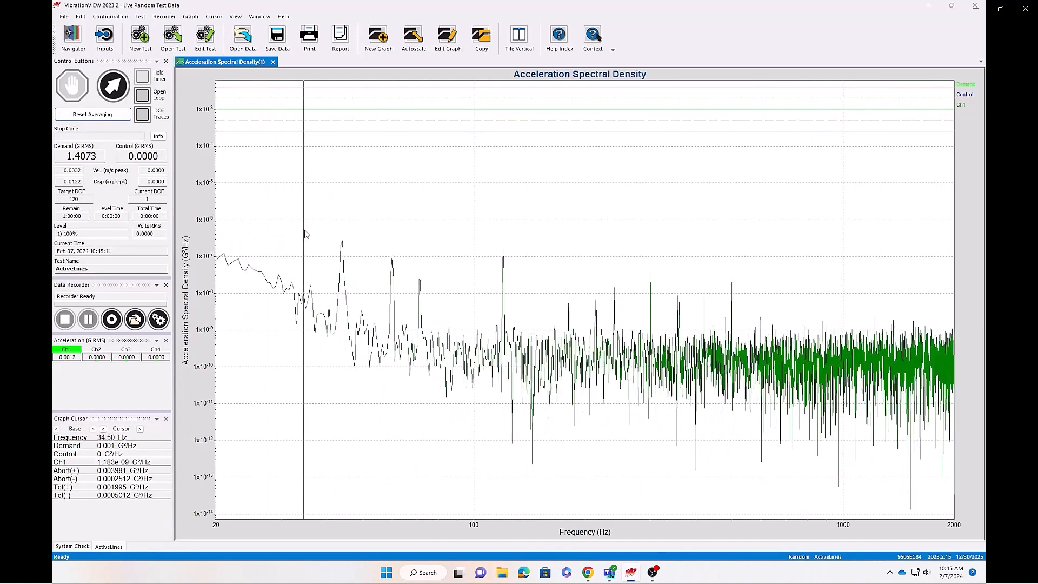
{"action": "mouse_move", "coordinate": [446, 37]}
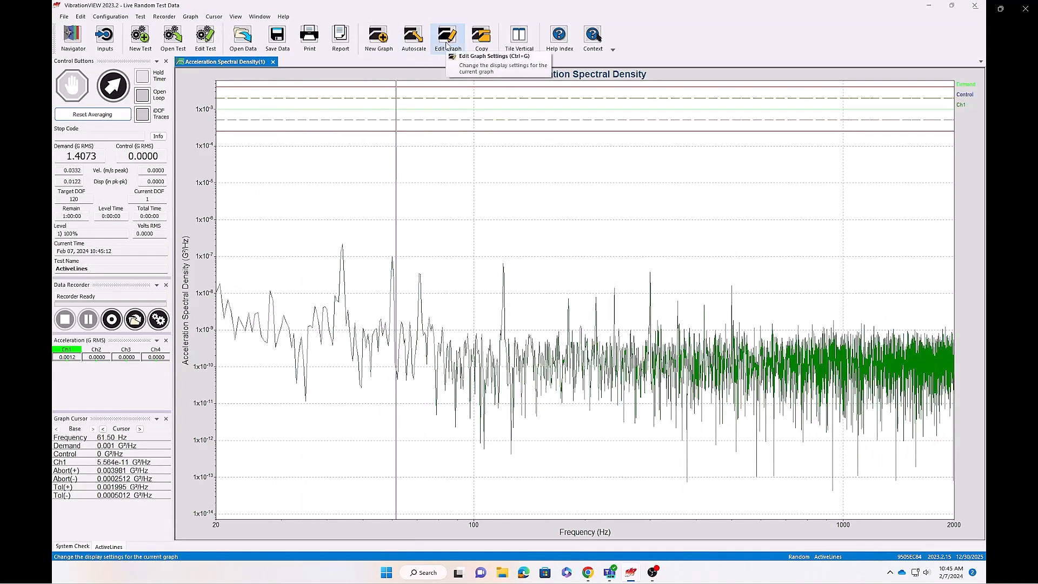
{"action": "left_click", "coordinate": [446, 37]}
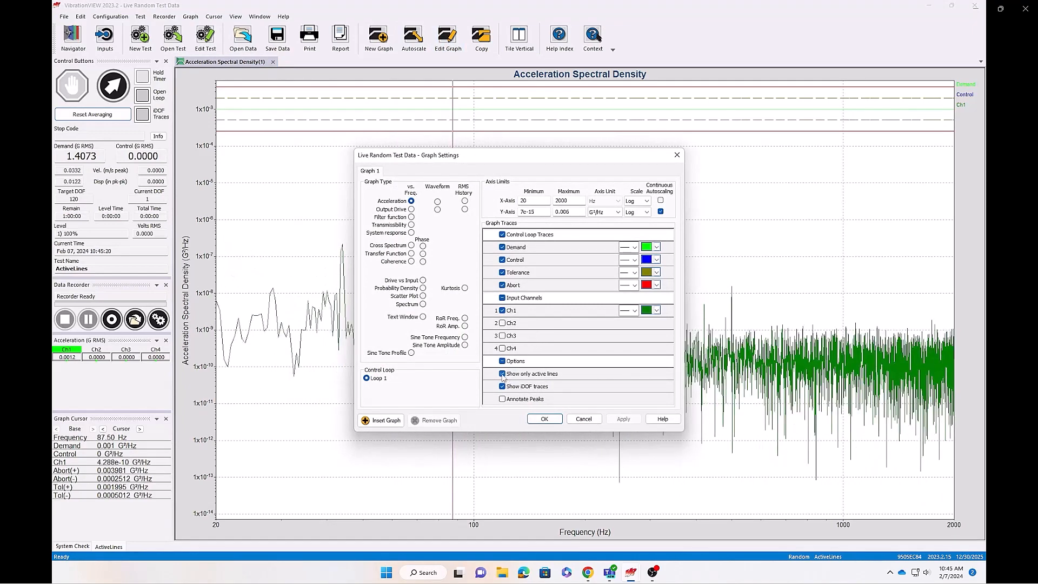
{"action": "left_click", "coordinate": [503, 373]}
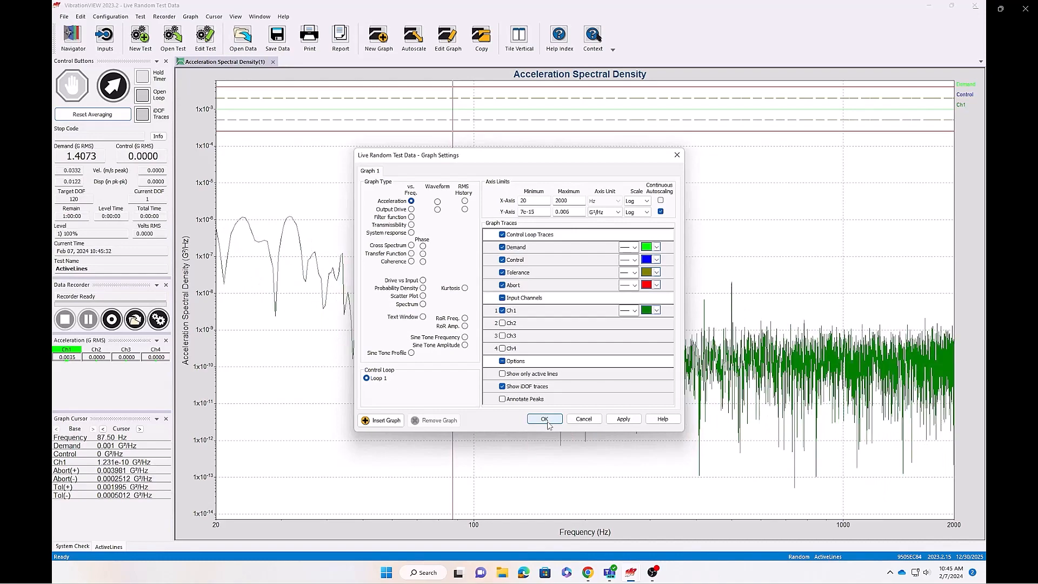
Apply the graph change, then set the random test to 4000 lines with oversampling taken off automatic.
{"action": "left_click", "coordinate": [544, 419]}
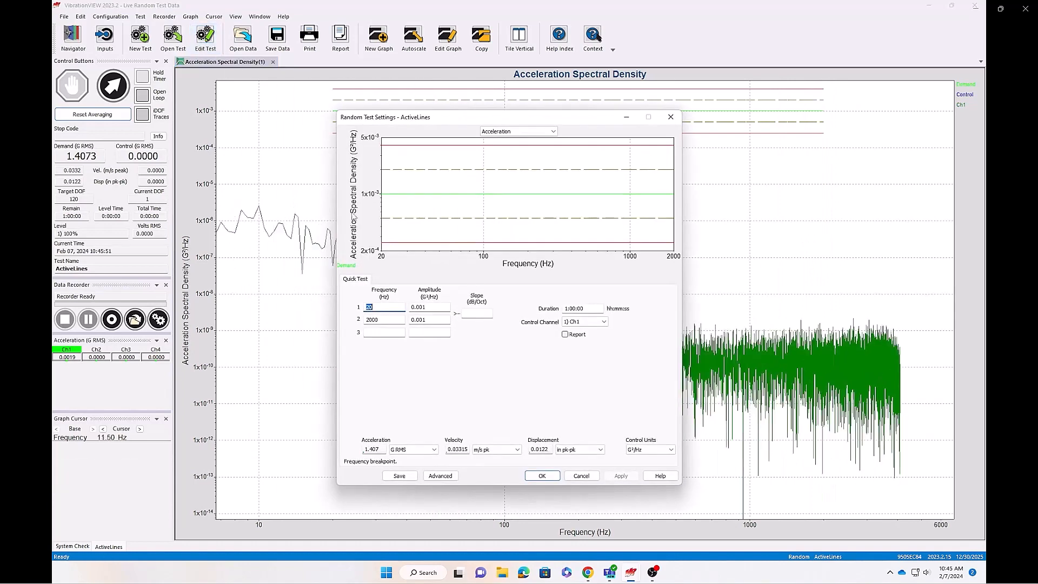
{"action": "left_click", "coordinate": [440, 476]}
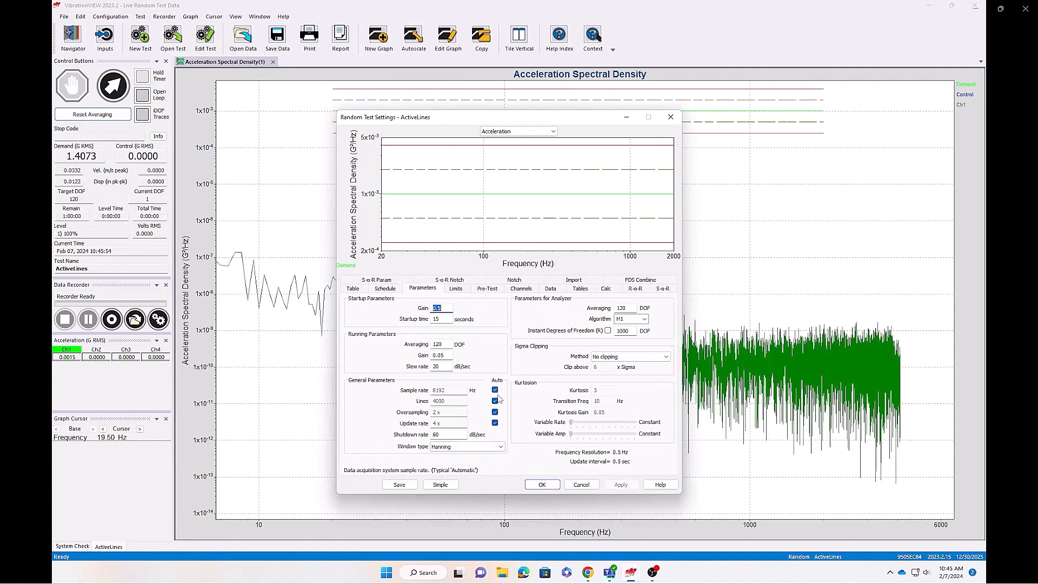
{"action": "mouse_move", "coordinate": [495, 400]}
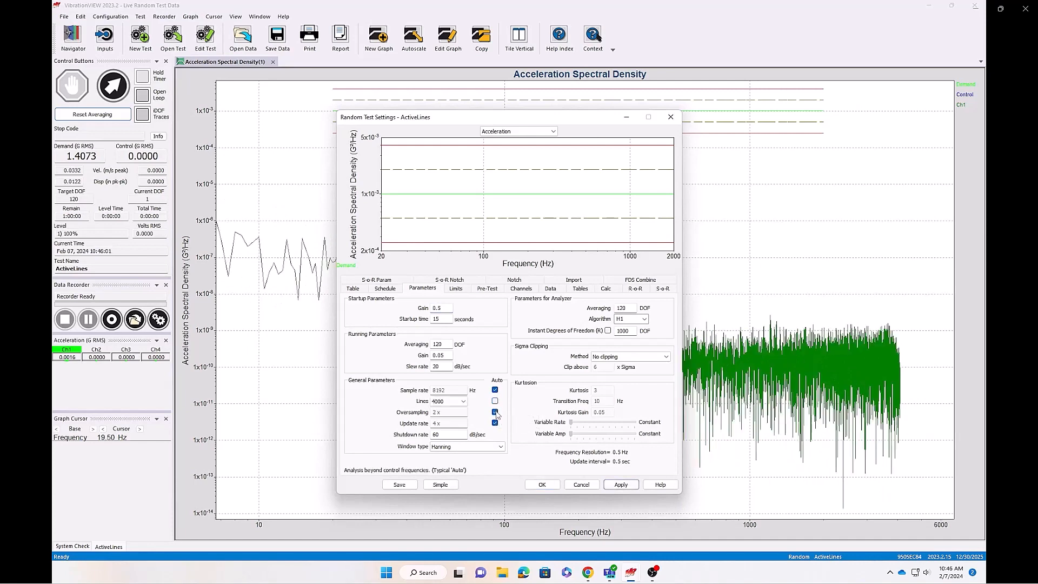
{"action": "left_click", "coordinate": [464, 401]}
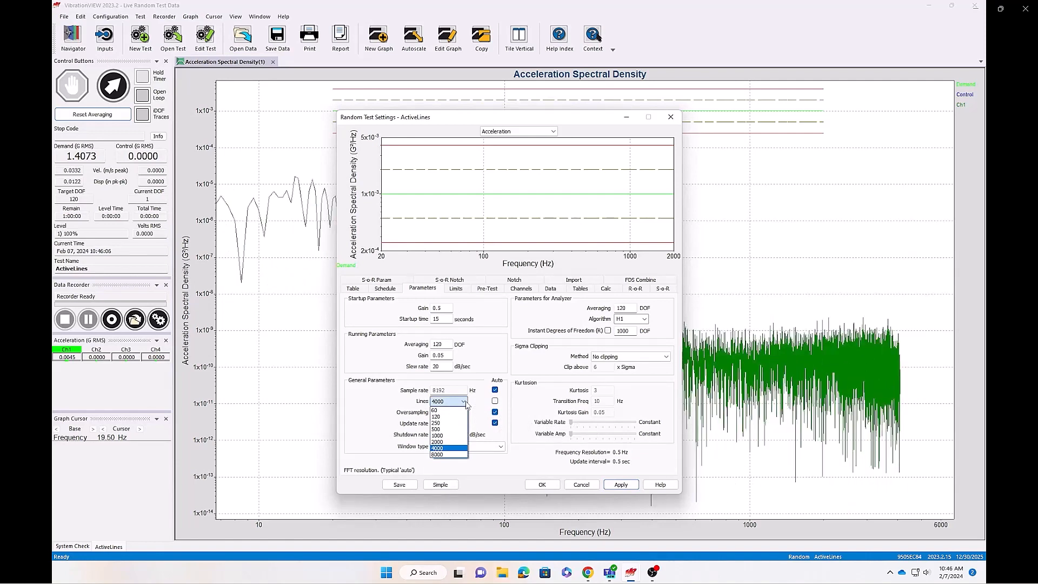
{"action": "left_click", "coordinate": [449, 455]}
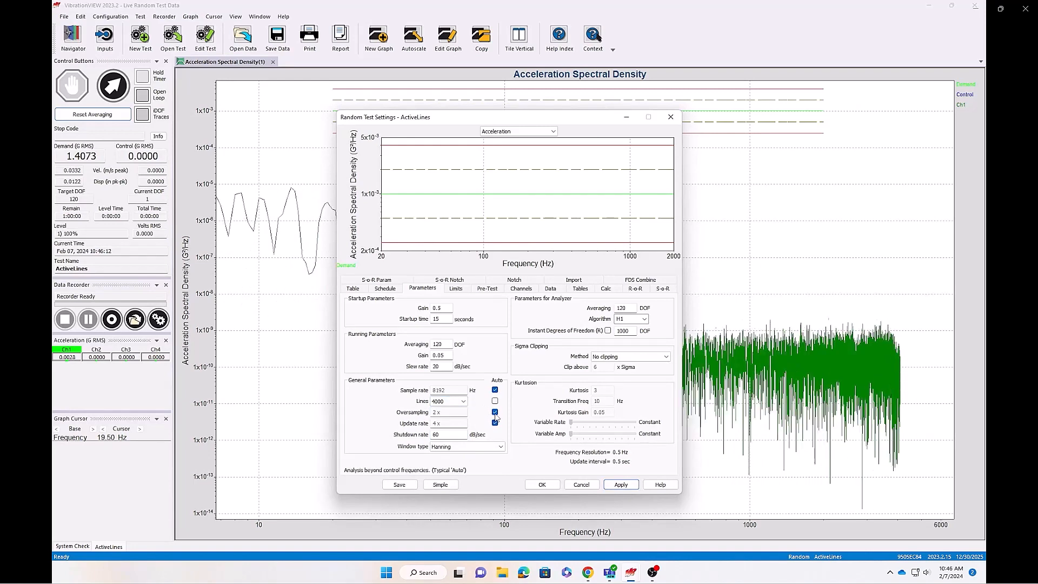
{"action": "left_click", "coordinate": [462, 412]}
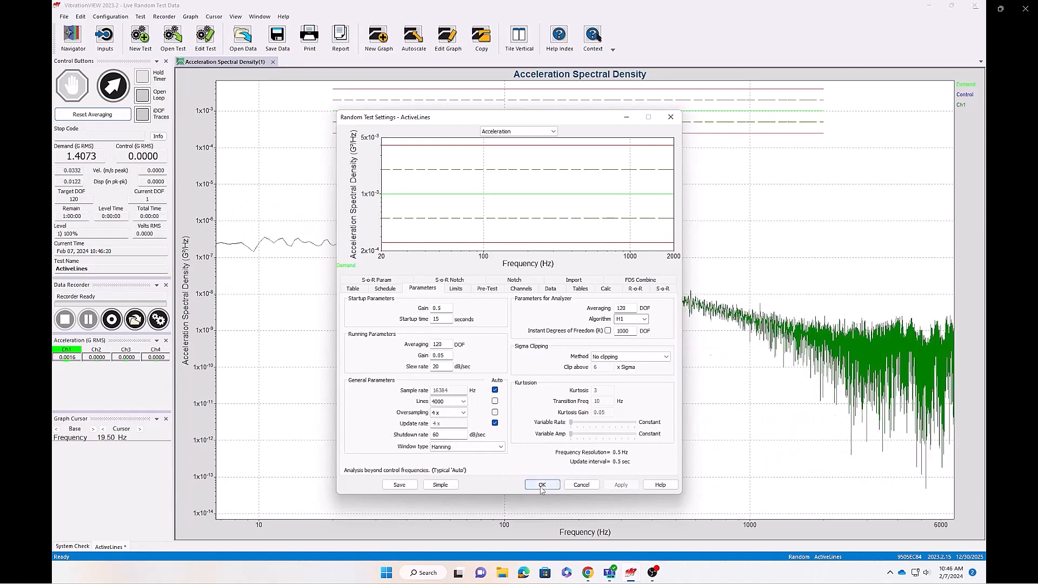
{"action": "left_click", "coordinate": [541, 484]}
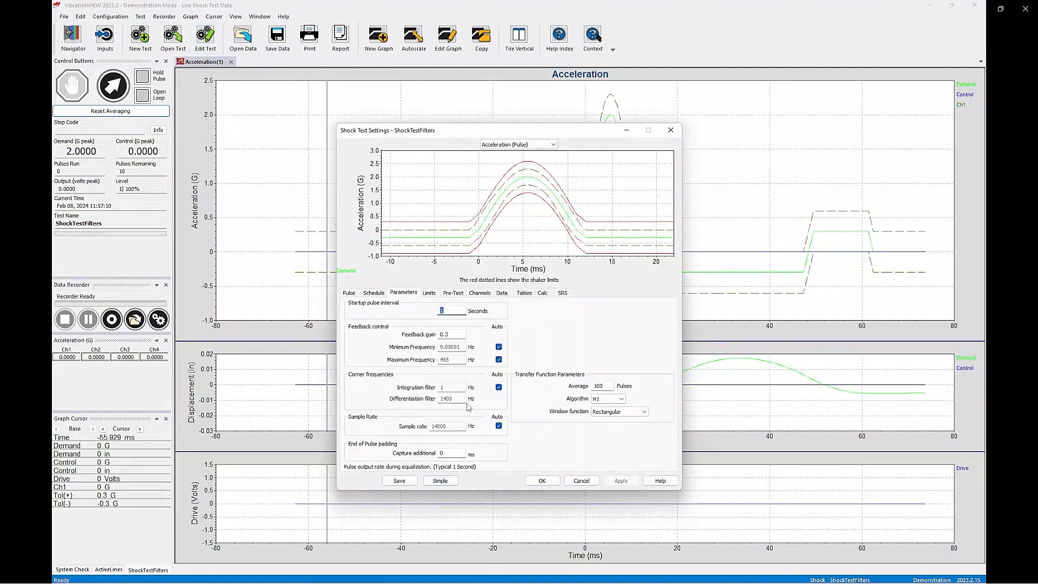
Show the shock test's Channels settings and review the input filter types, keeping Antialias.
{"action": "left_click", "coordinate": [479, 293]}
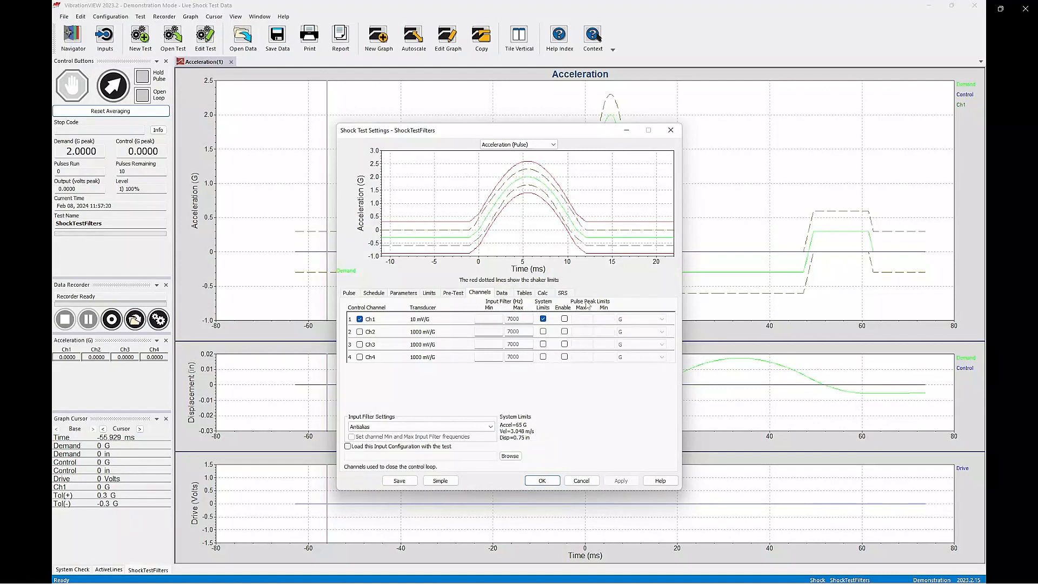
{"action": "mouse_move", "coordinate": [563, 358]}
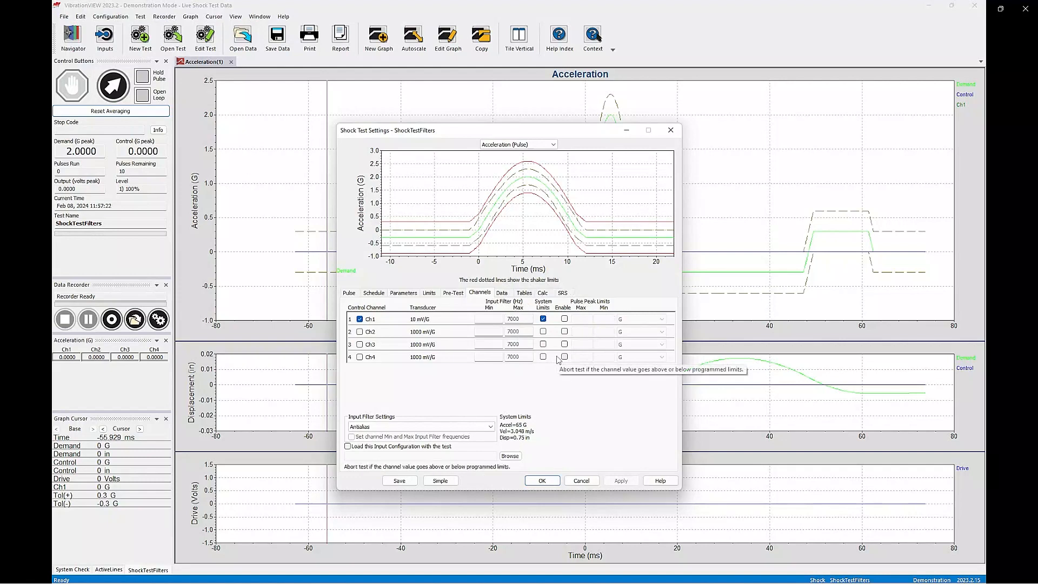
{"action": "mouse_move", "coordinate": [558, 393]}
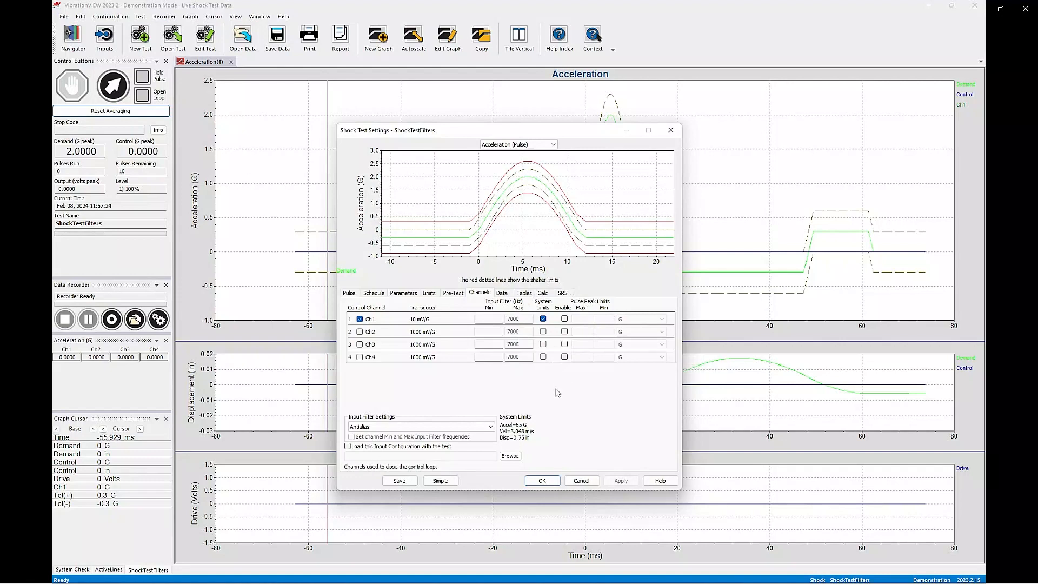
{"action": "mouse_move", "coordinate": [483, 430]}
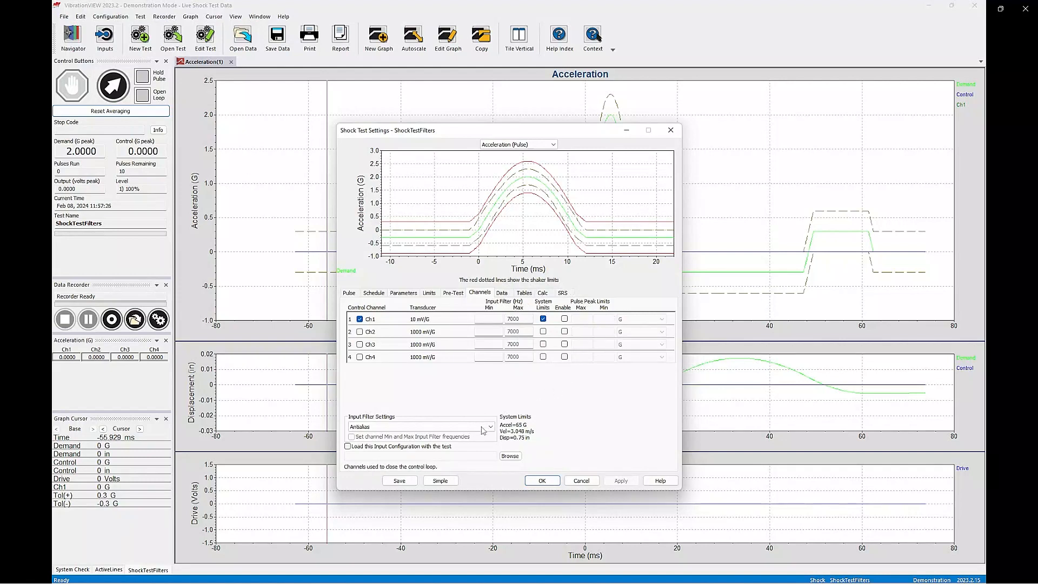
{"action": "left_click", "coordinate": [490, 427]}
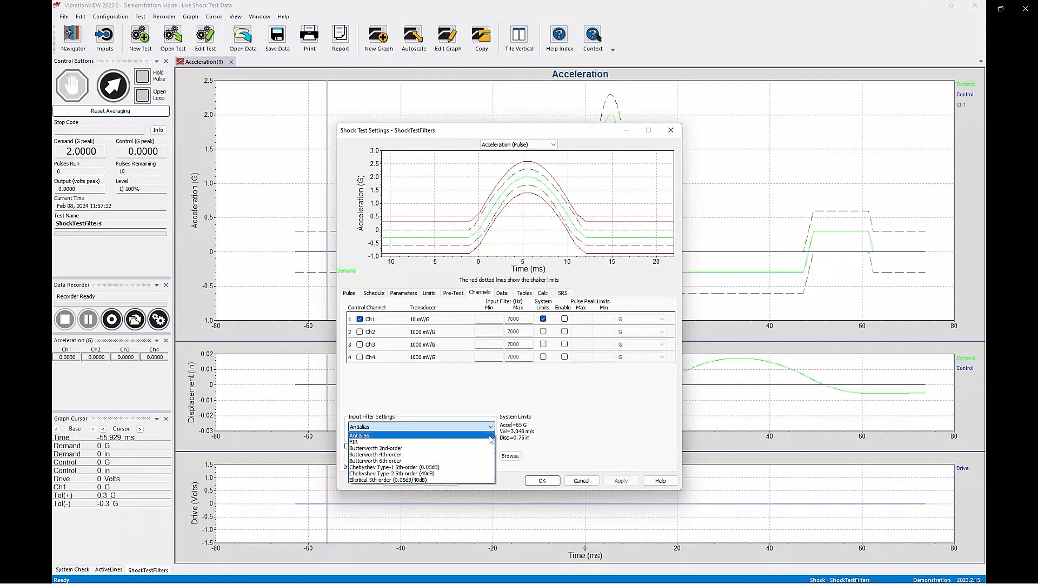
{"action": "left_click", "coordinate": [359, 426]}
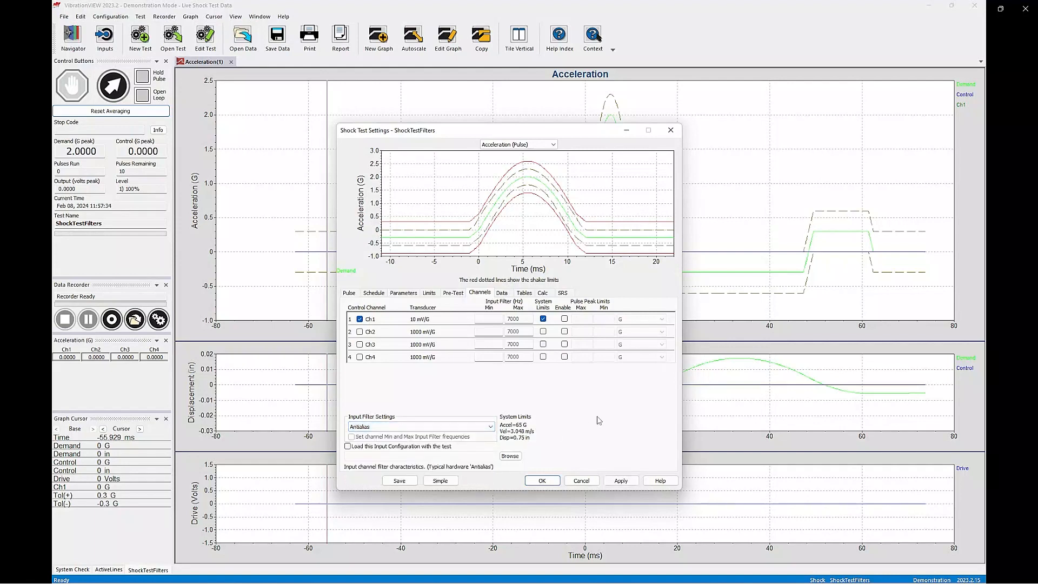